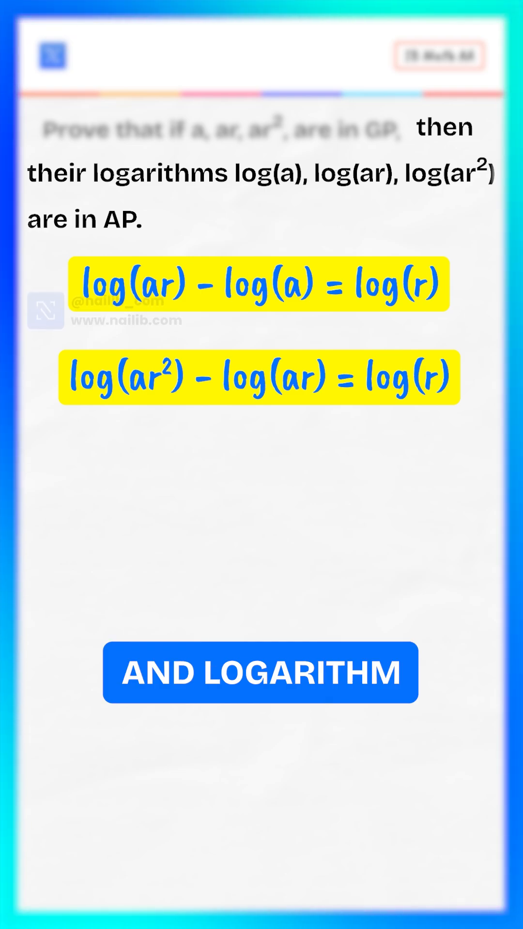
{"action": "left_click", "coordinate": [261, 672]}
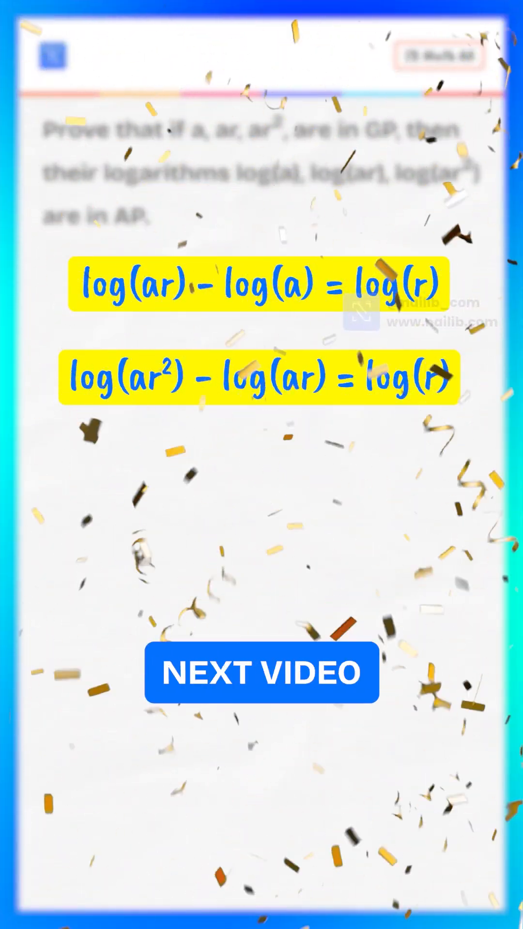